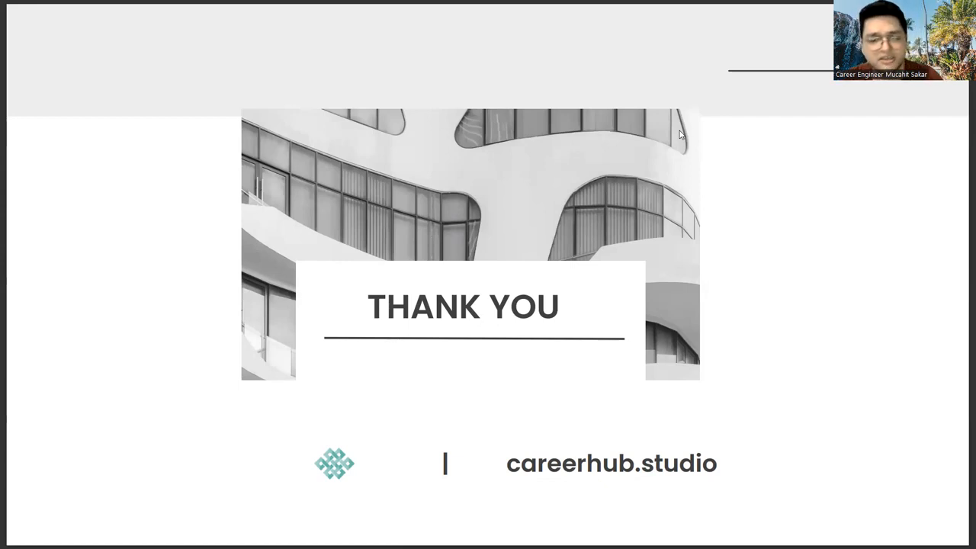
mouse_move(447, 264)
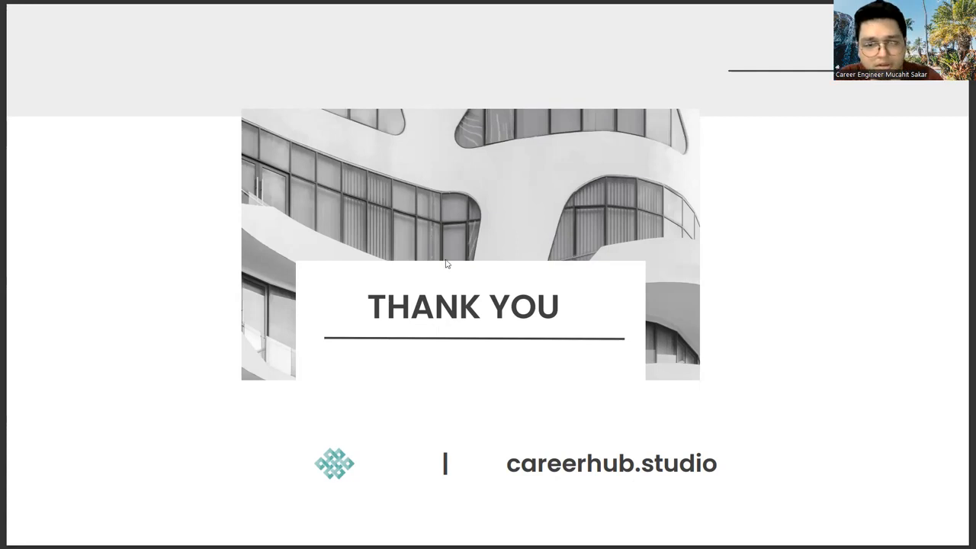
mouse_move(854, 396)
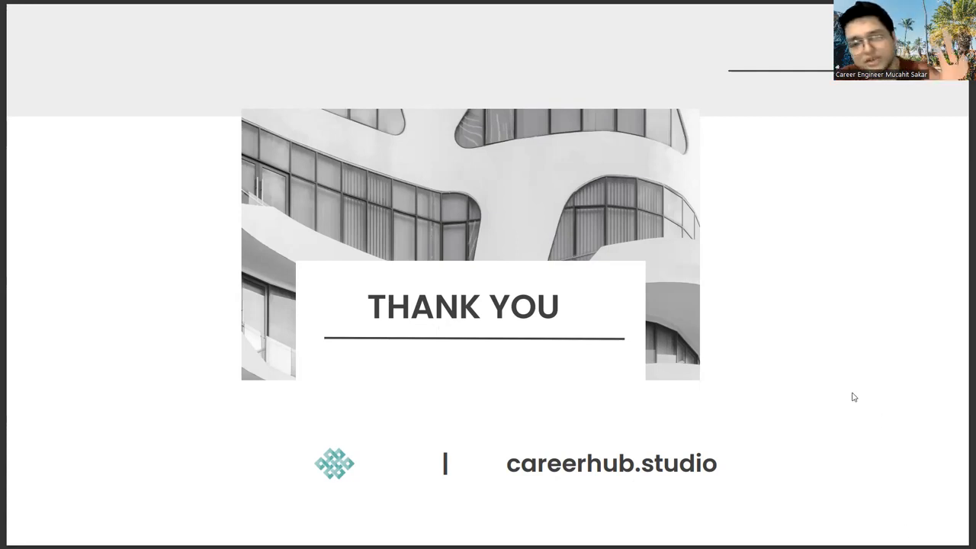